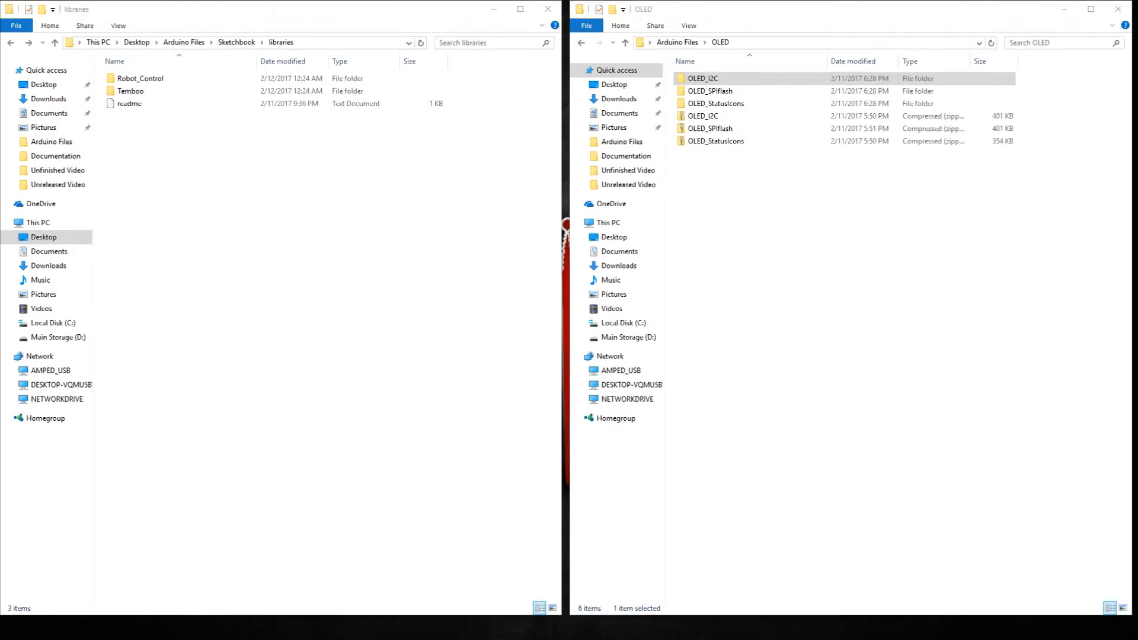
mouse_move(282, 152)
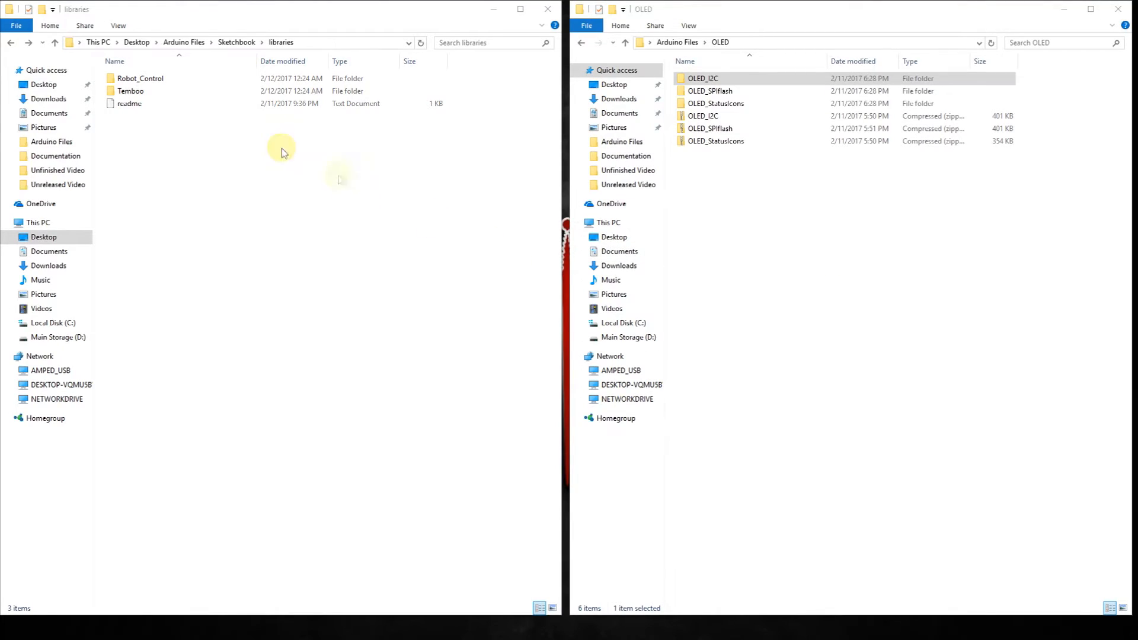
mouse_move(416, 162)
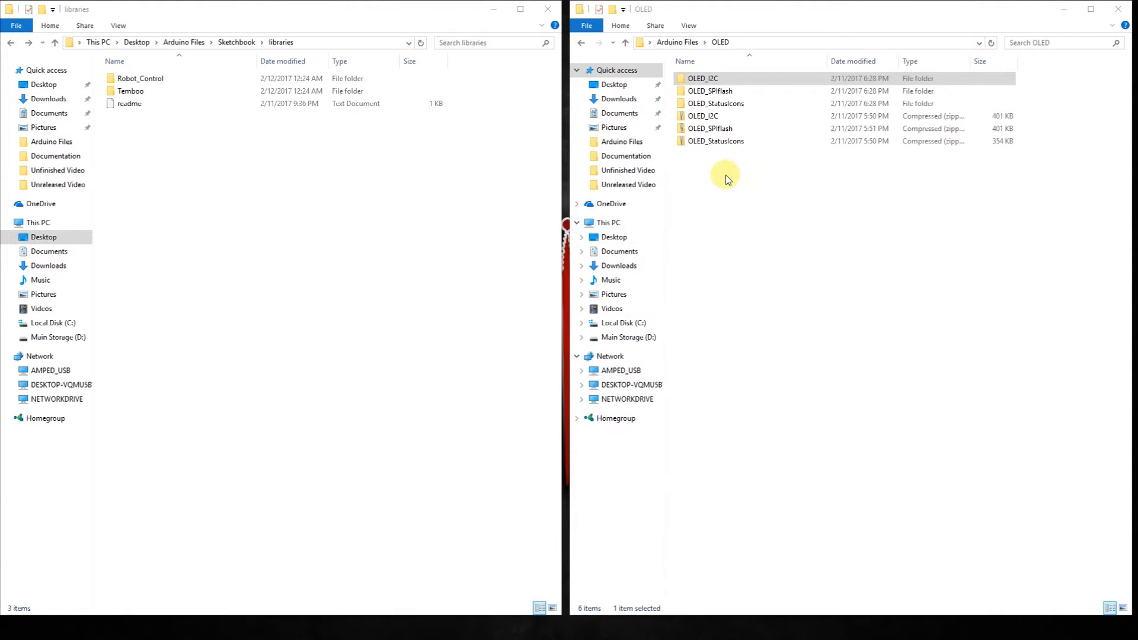
mouse_move(714, 183)
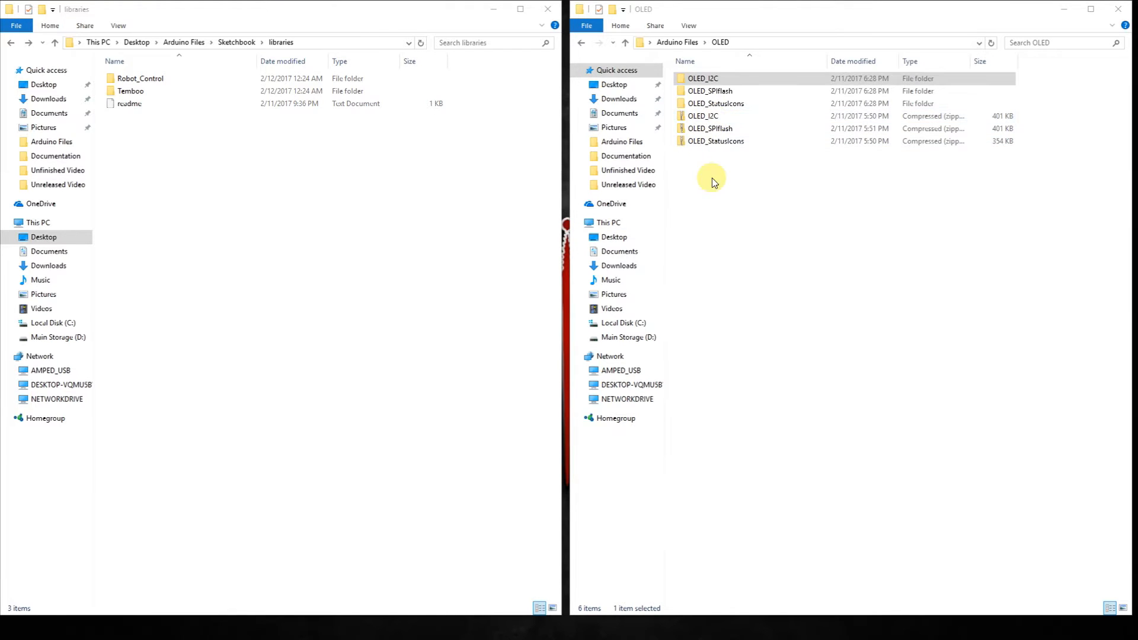
Step: Browse into OLED\OLED_I2C and locate the inner OLED_I2C library folder
left_click(702, 116)
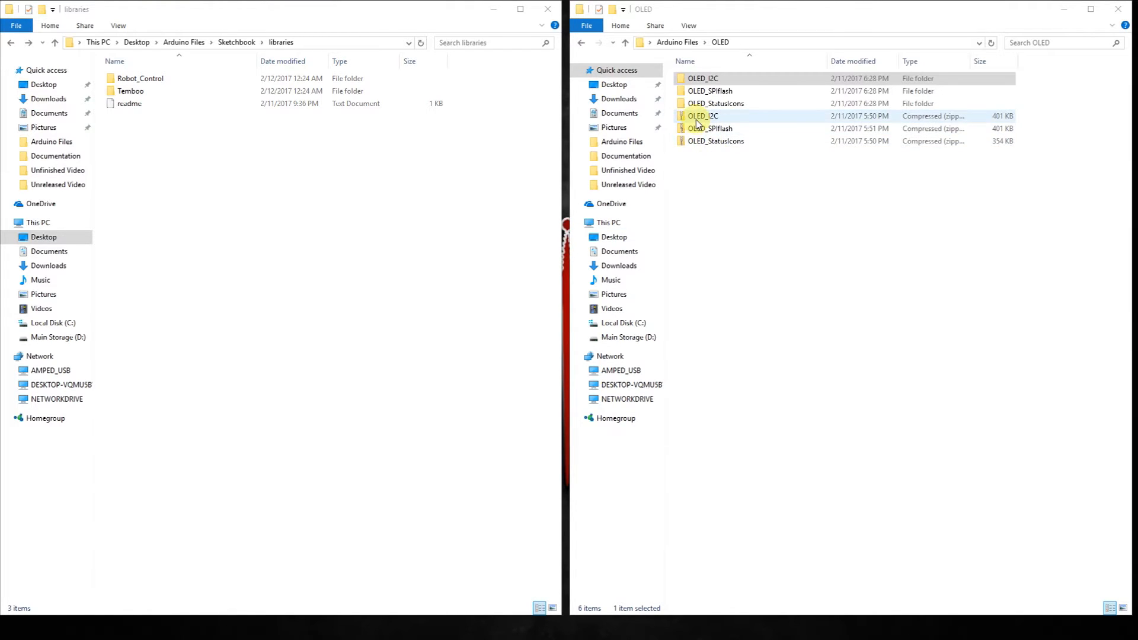
left_click(717, 141)
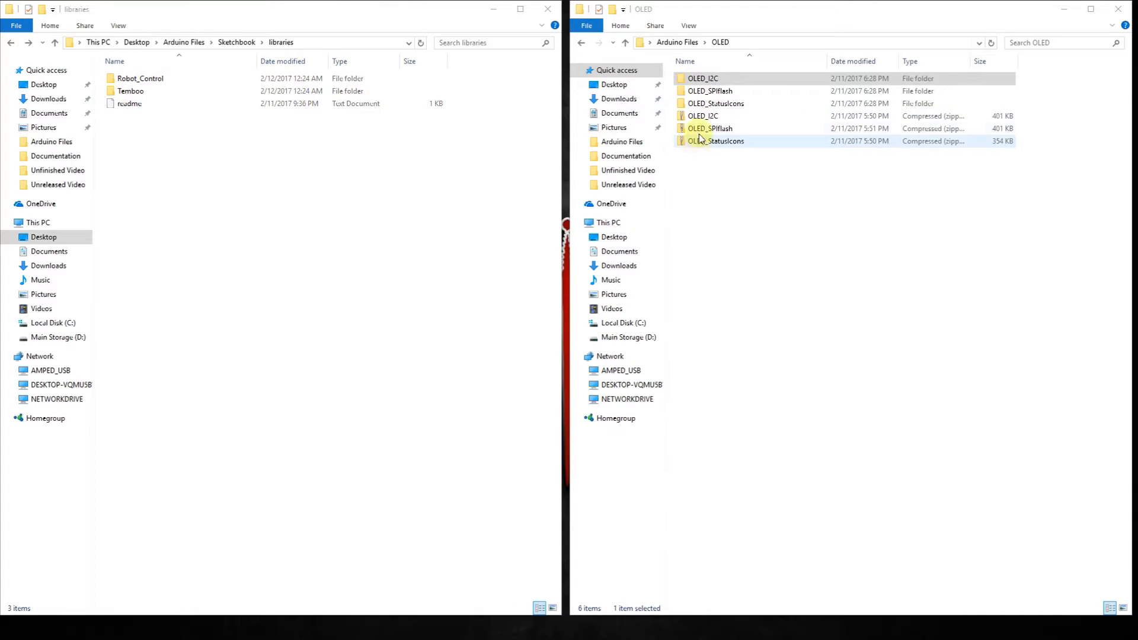
left_click(703, 117)
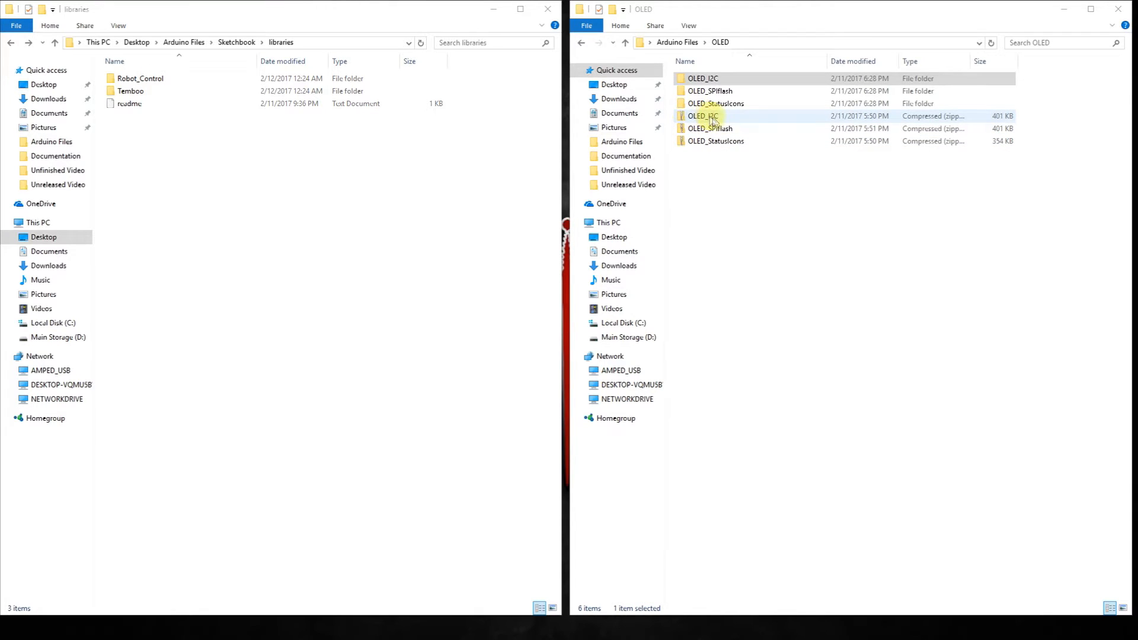
left_click(715, 141)
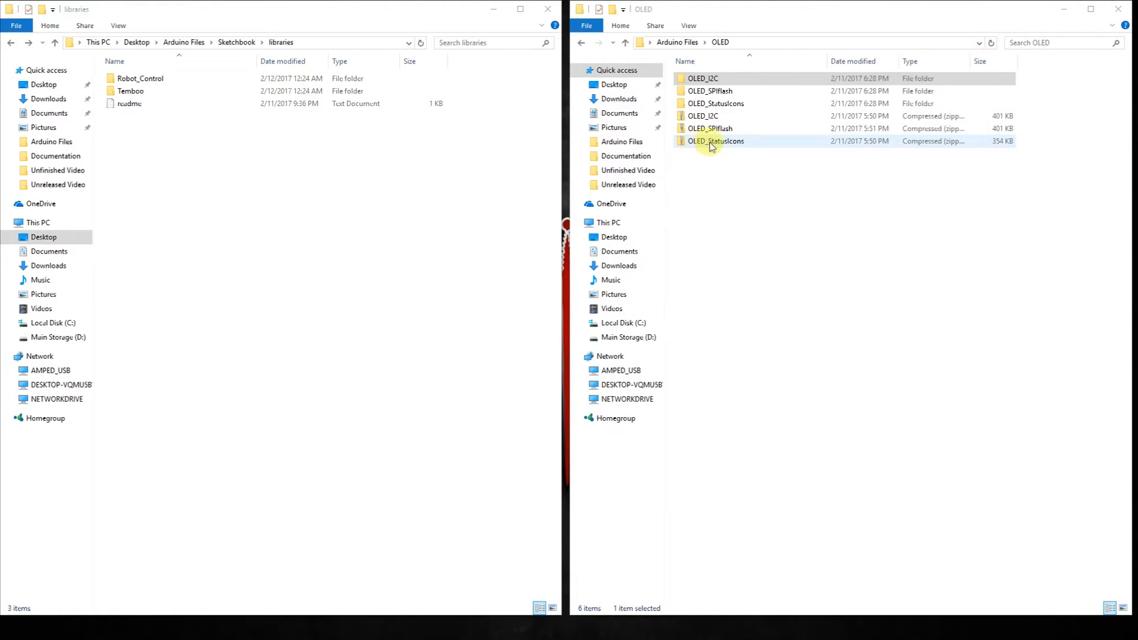
mouse_move(721, 143)
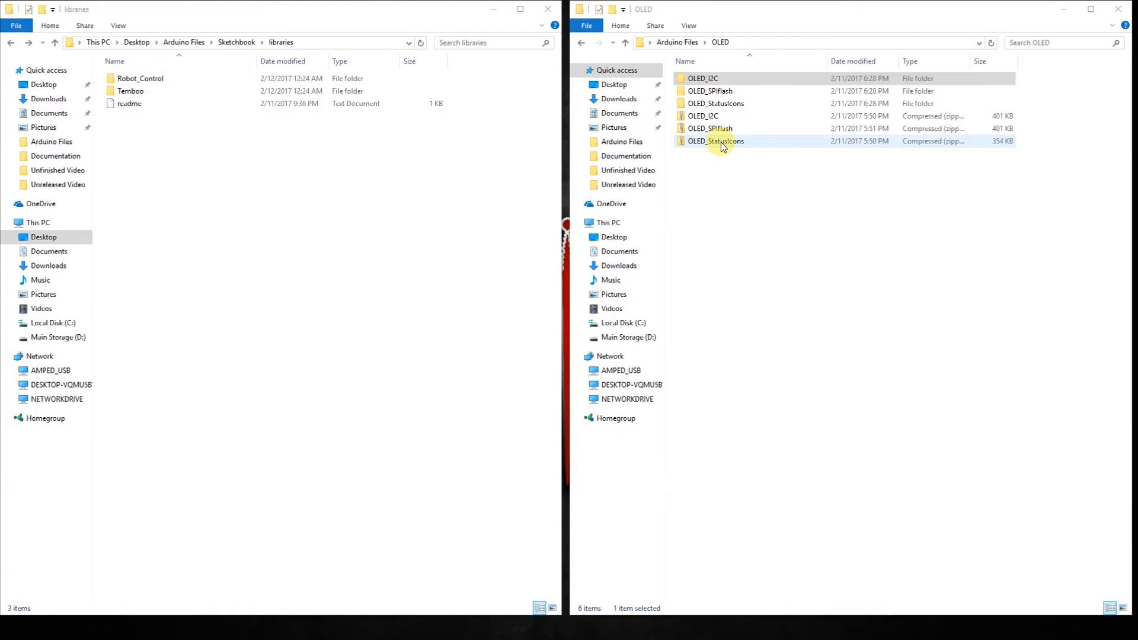
left_click(715, 103)
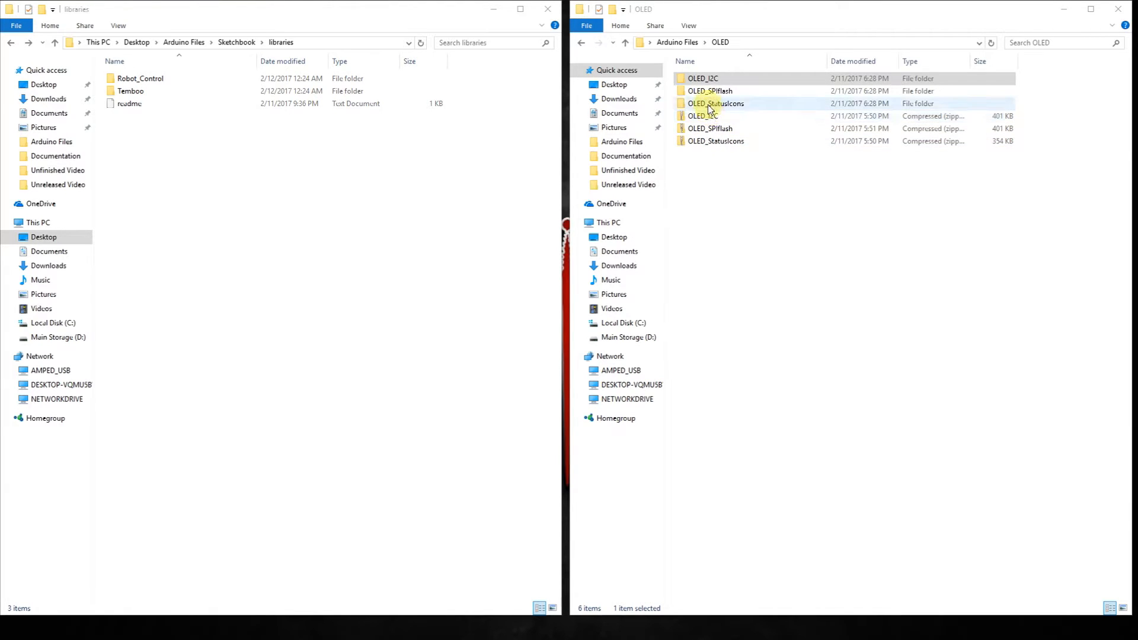
left_click(701, 78)
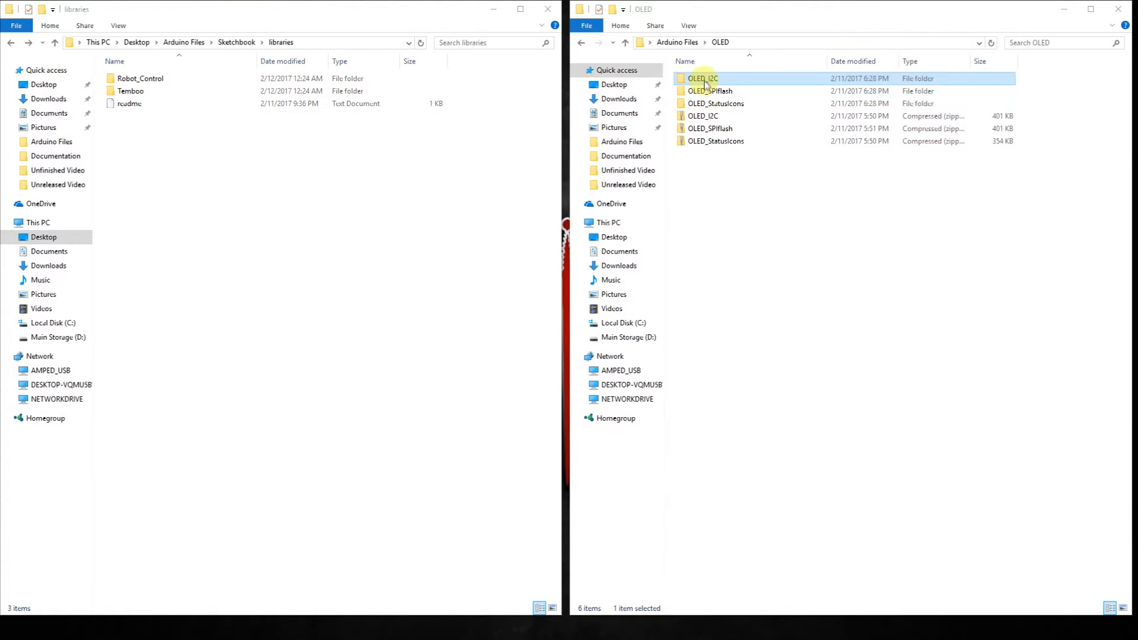
left_click(708, 91)
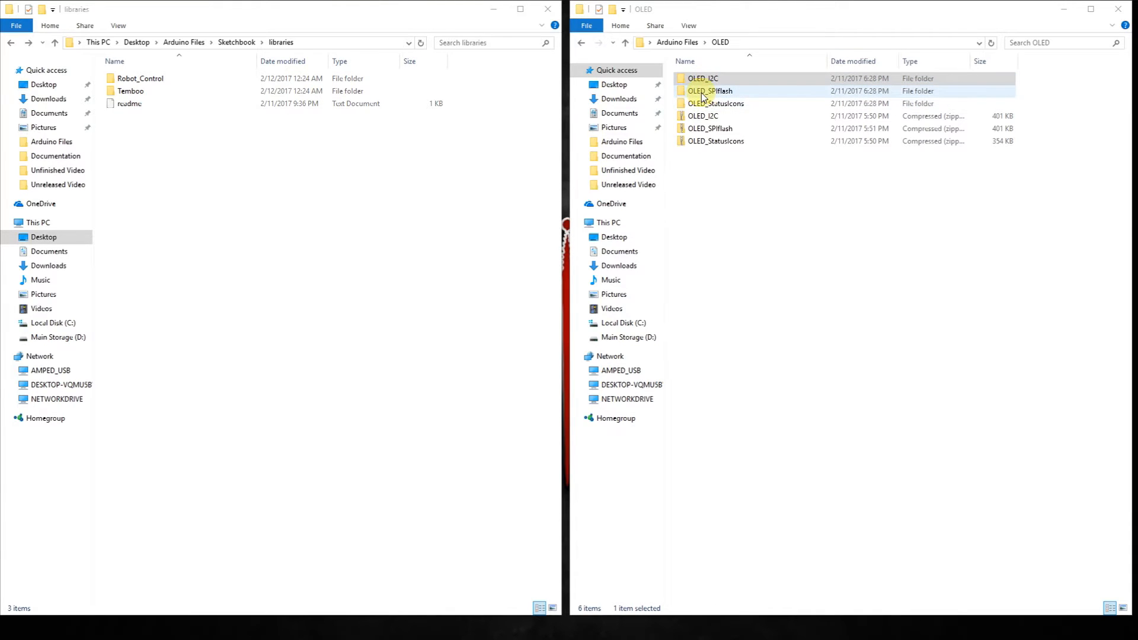
left_click(703, 77)
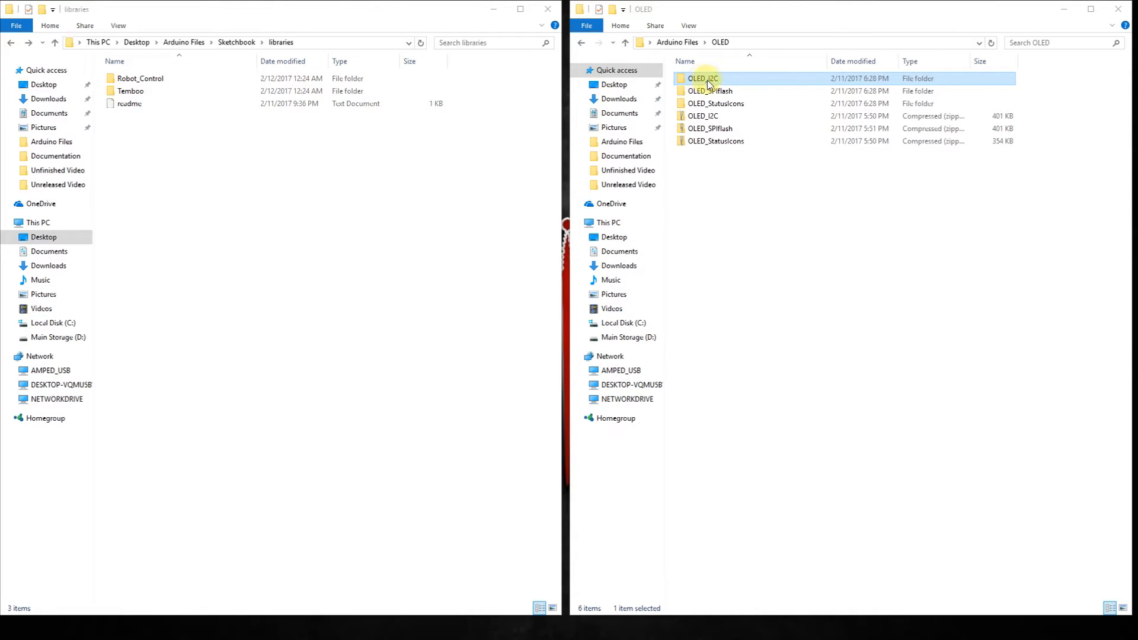
double_click(703, 78)
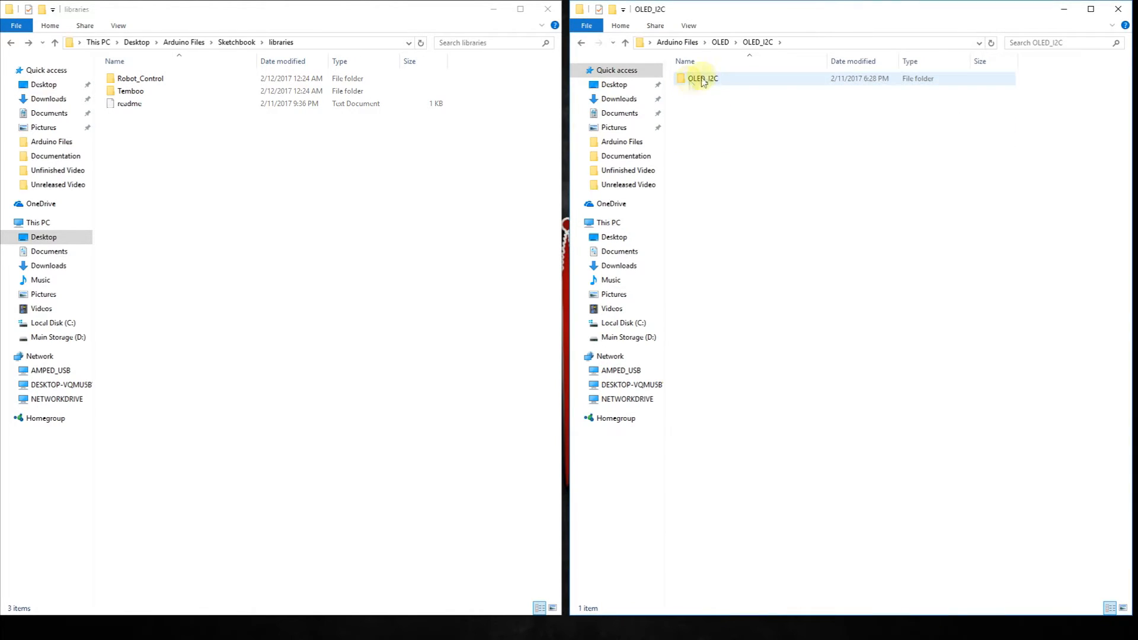
left_click(701, 78)
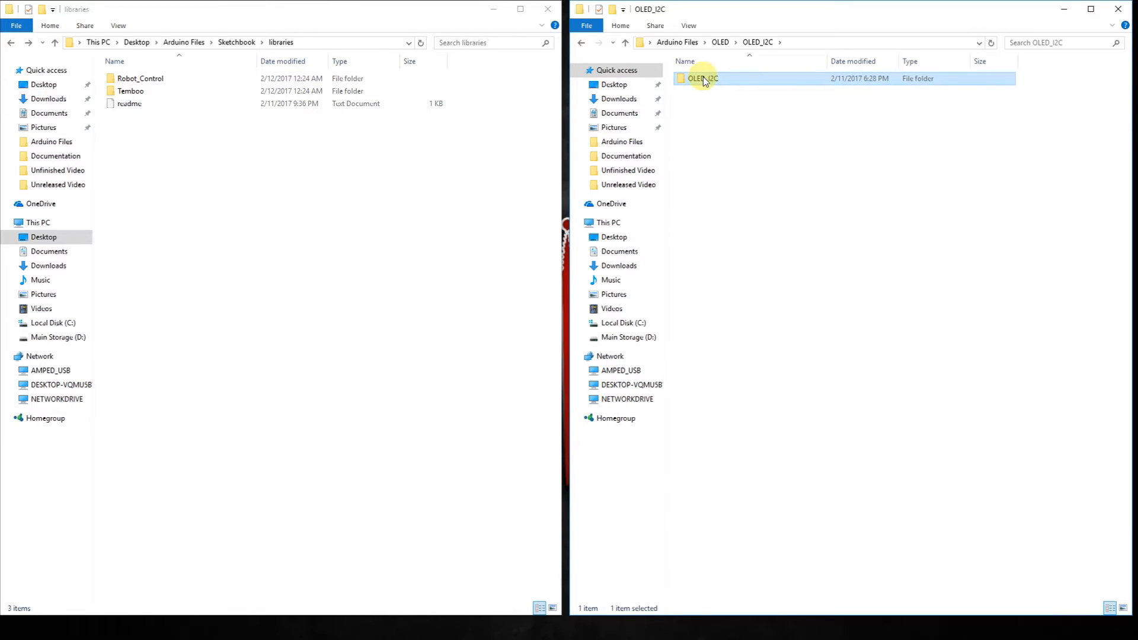
double_click(703, 78)
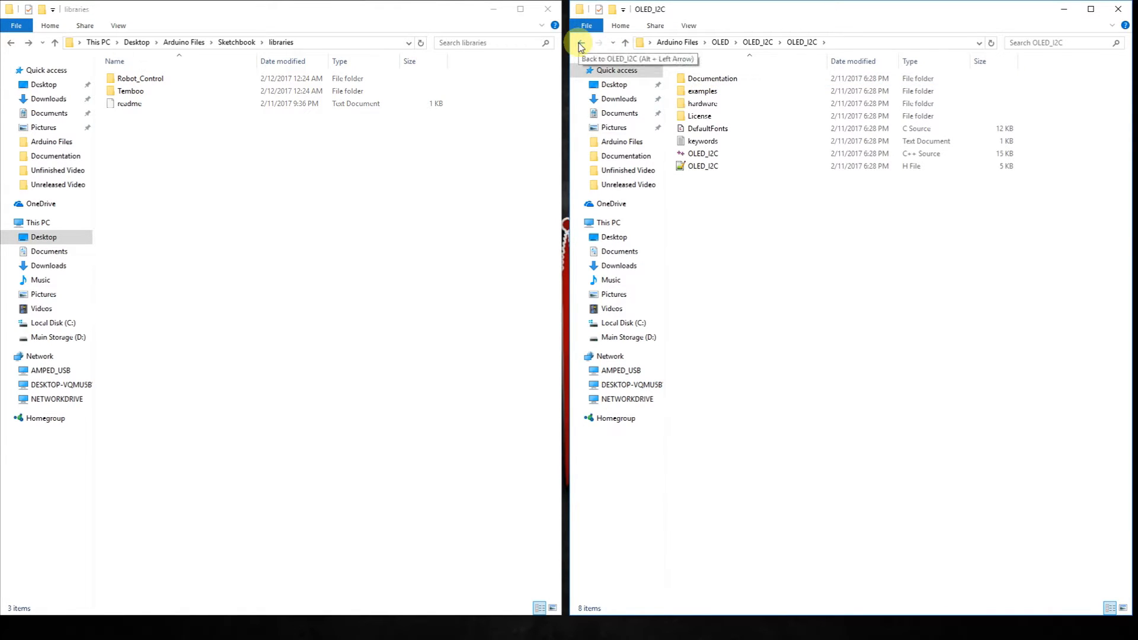
left_click(579, 42)
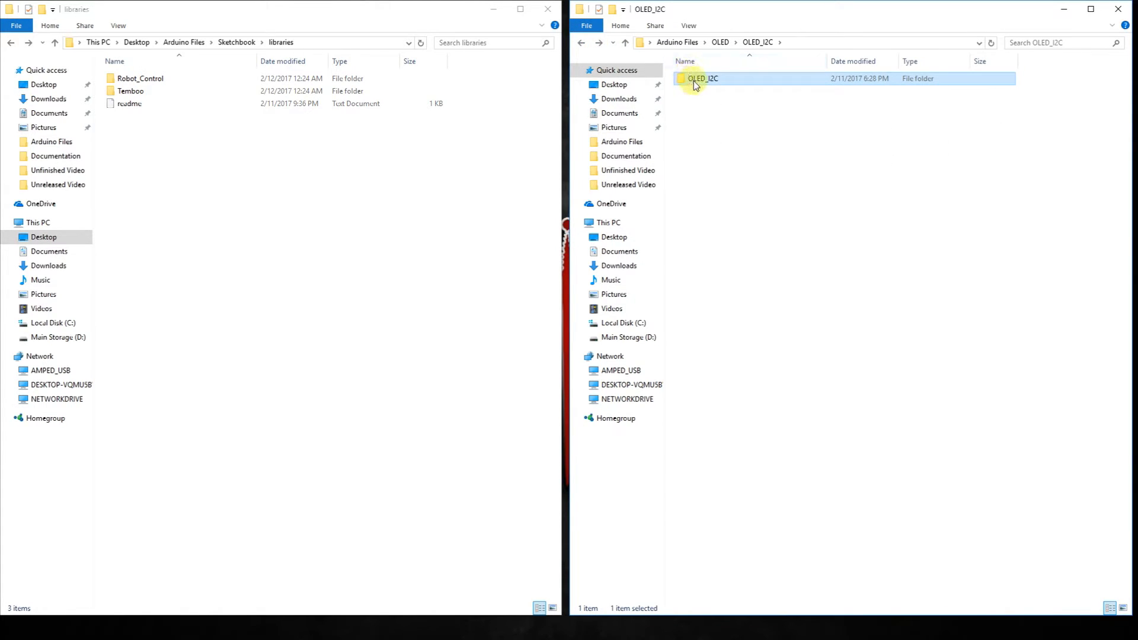
Step: Copy the inner OLED_I2C folder, paste it into libraries, and open the copy
right_click(700, 78)
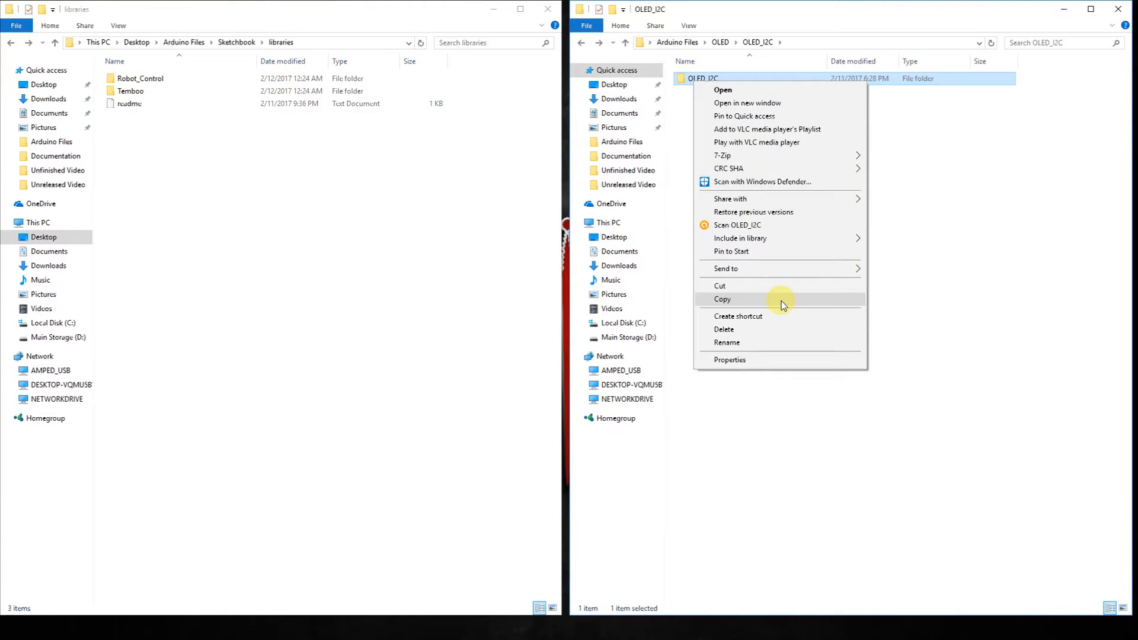
left_click(722, 299)
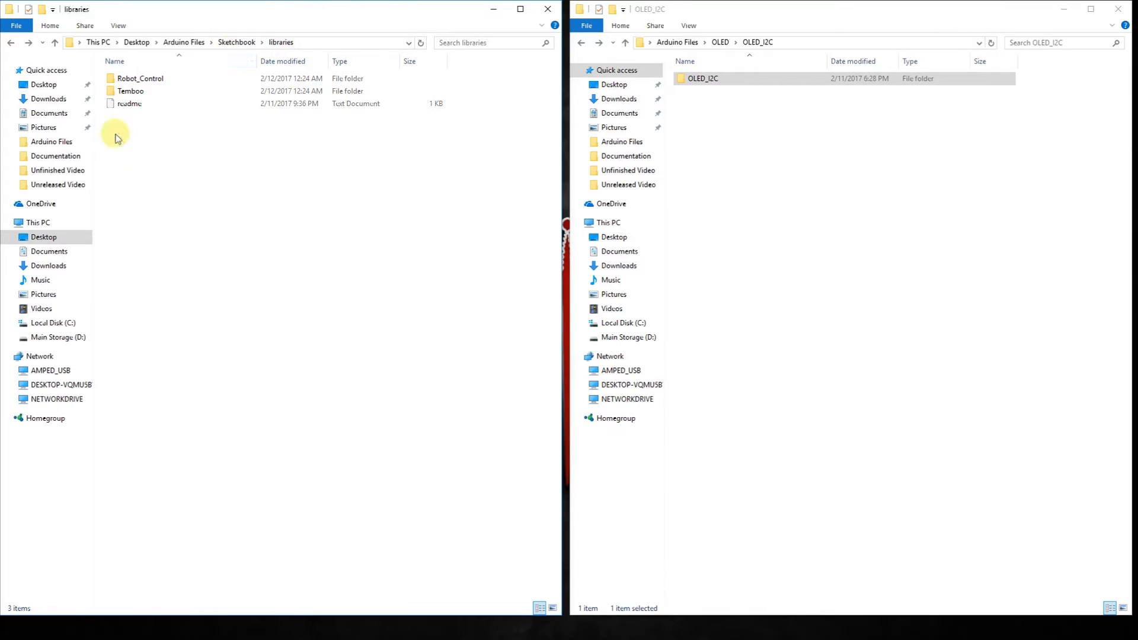
right_click(116, 135)
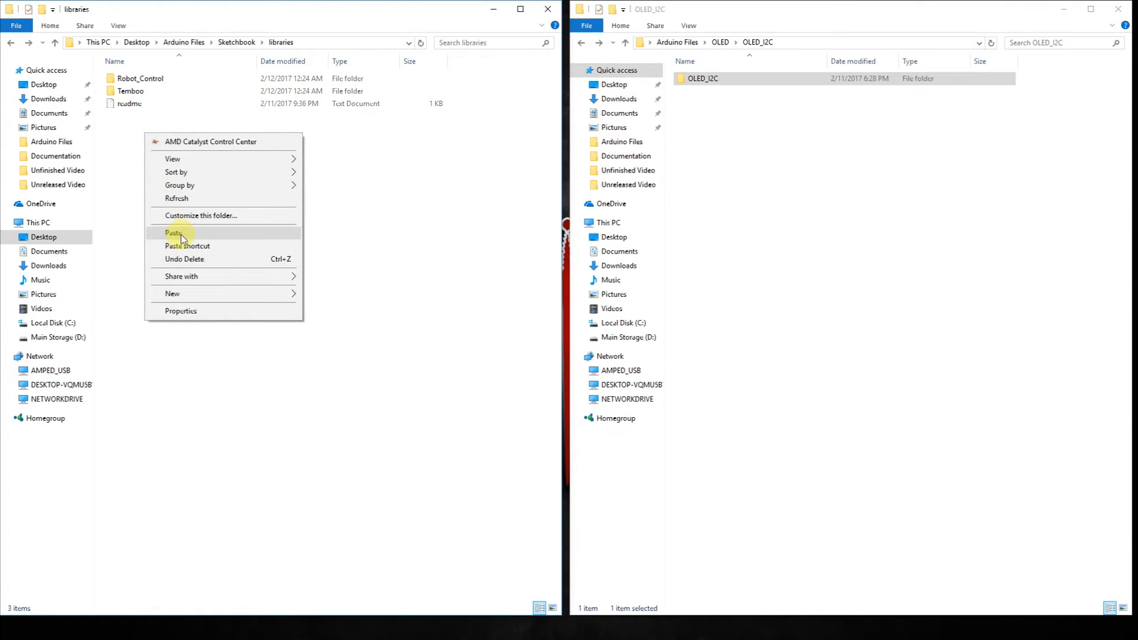
left_click(174, 233)
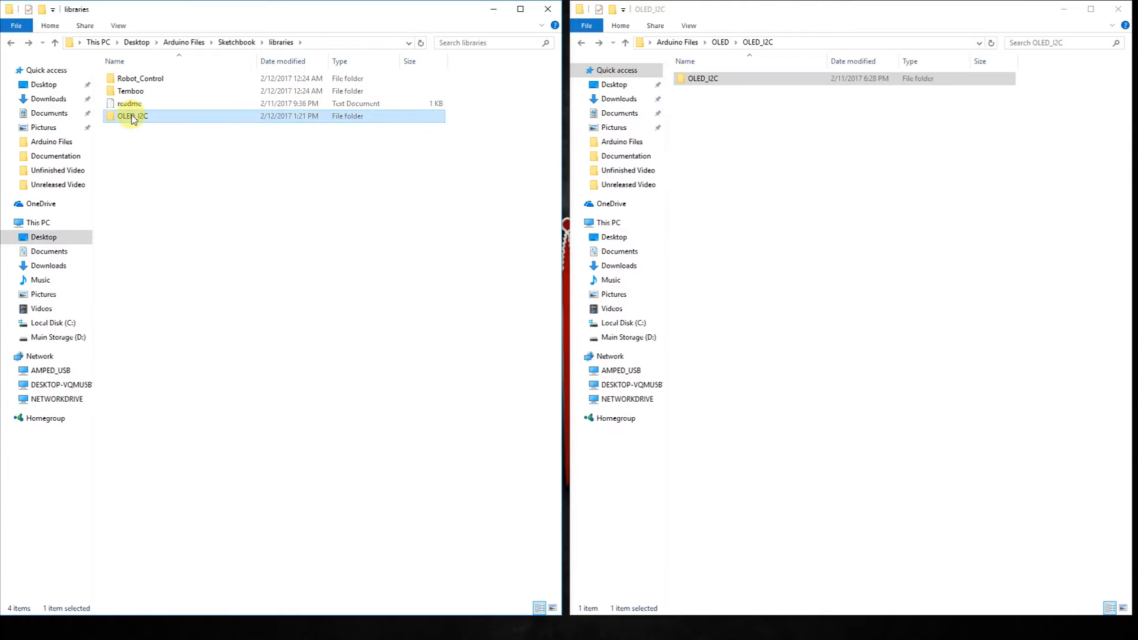
double_click(132, 116)
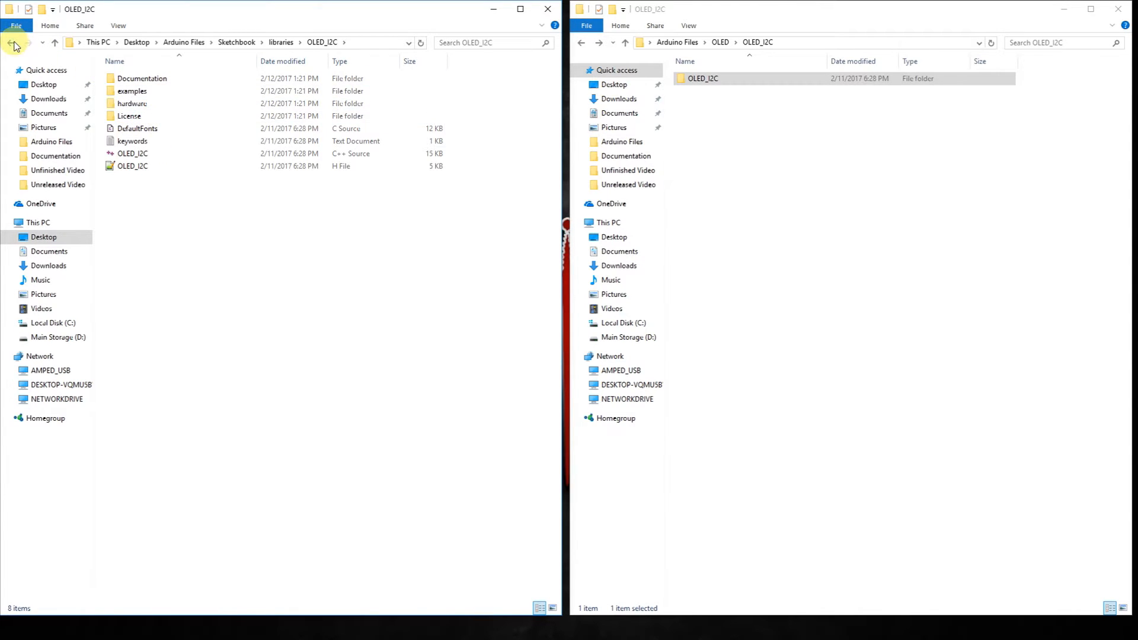
Step: Open the OLED_I2C_3D_Cube example from File > Examples and minimize the blank sketch
left_click(10, 42)
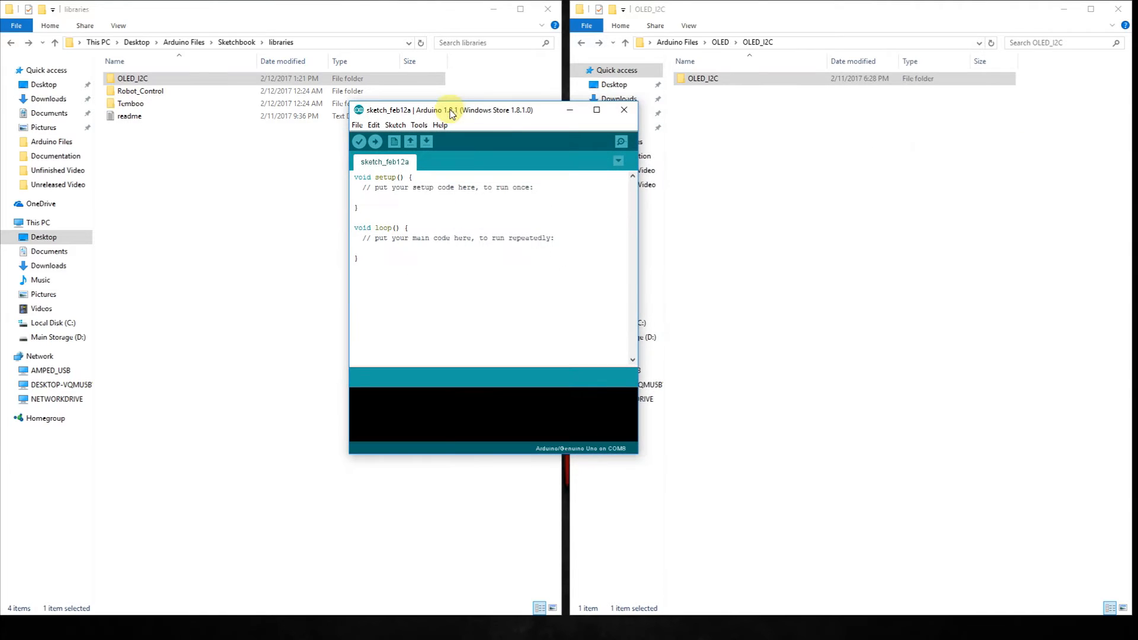
left_click(356, 125)
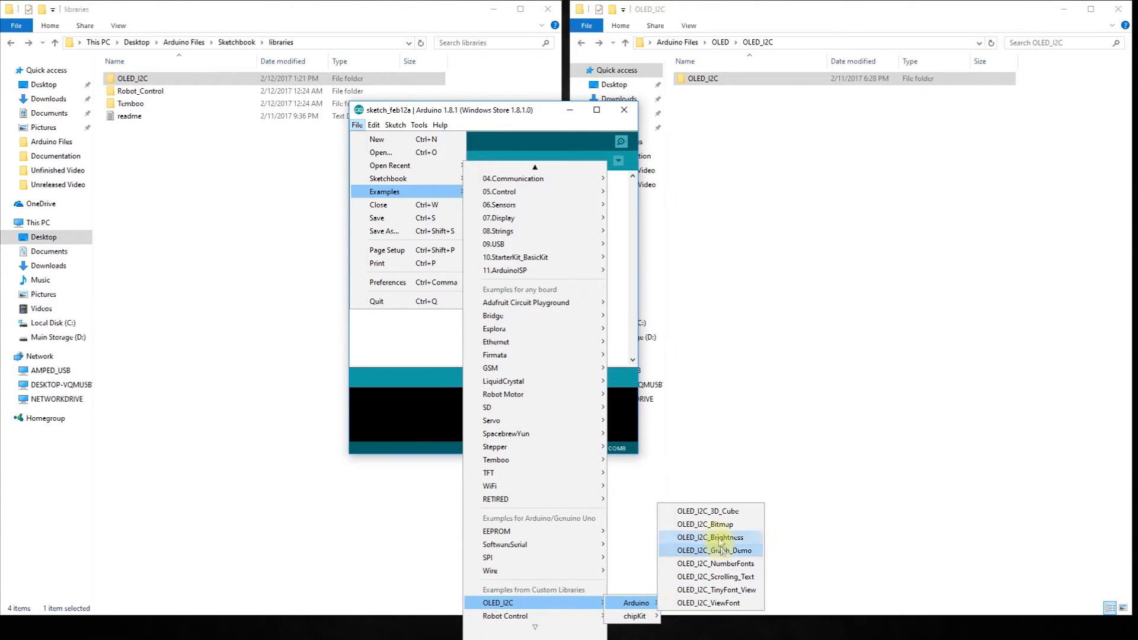
mouse_move(710, 511)
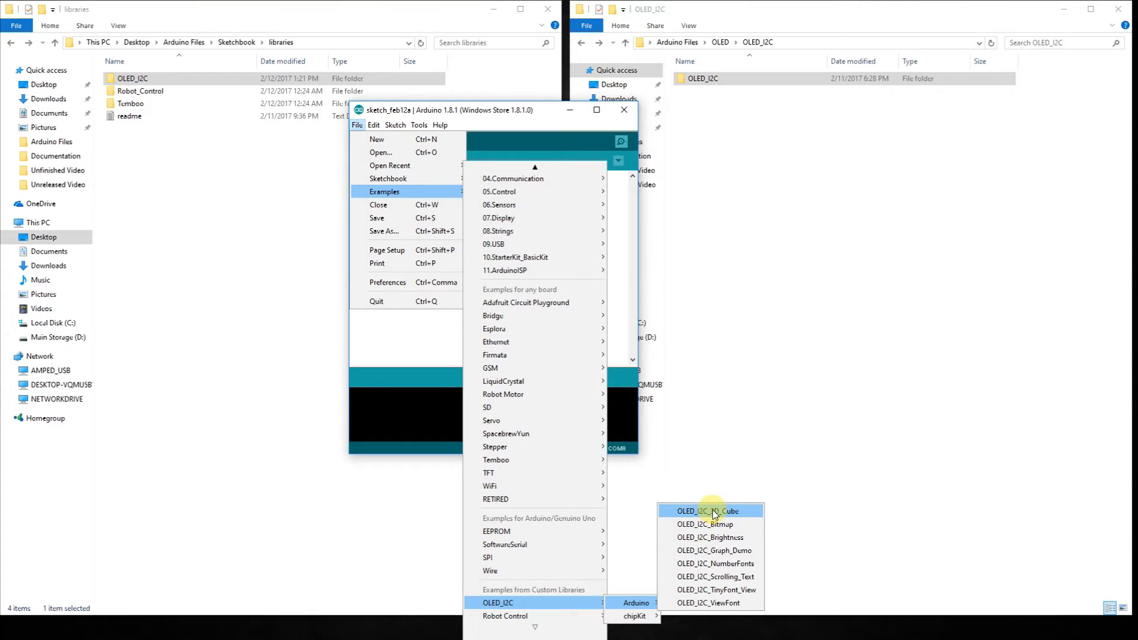
left_click(709, 511)
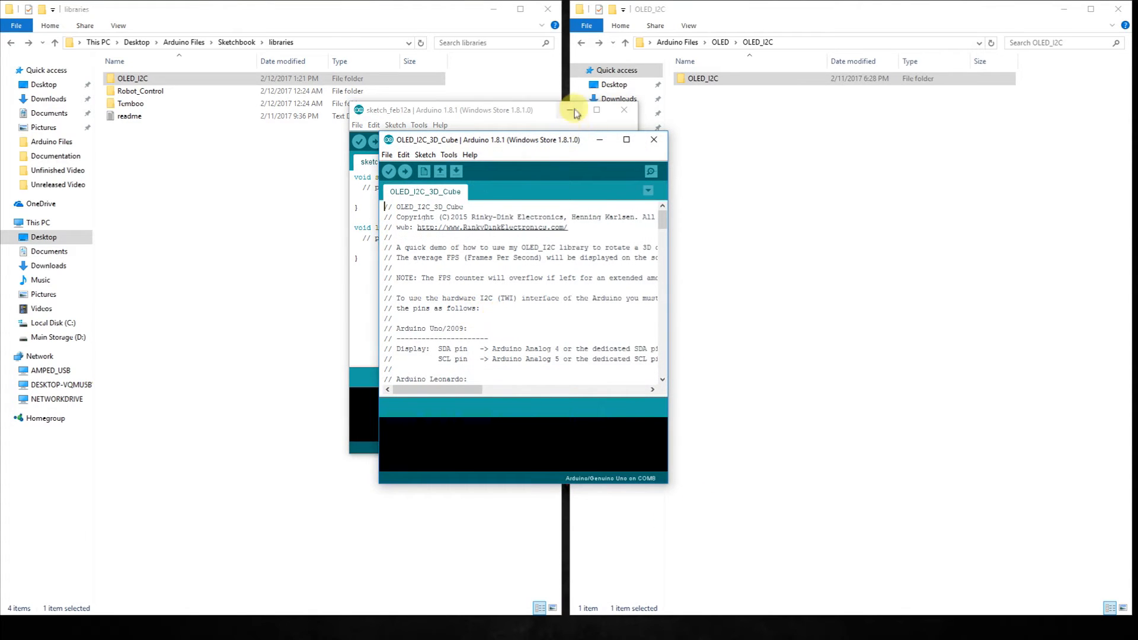
left_click(572, 110)
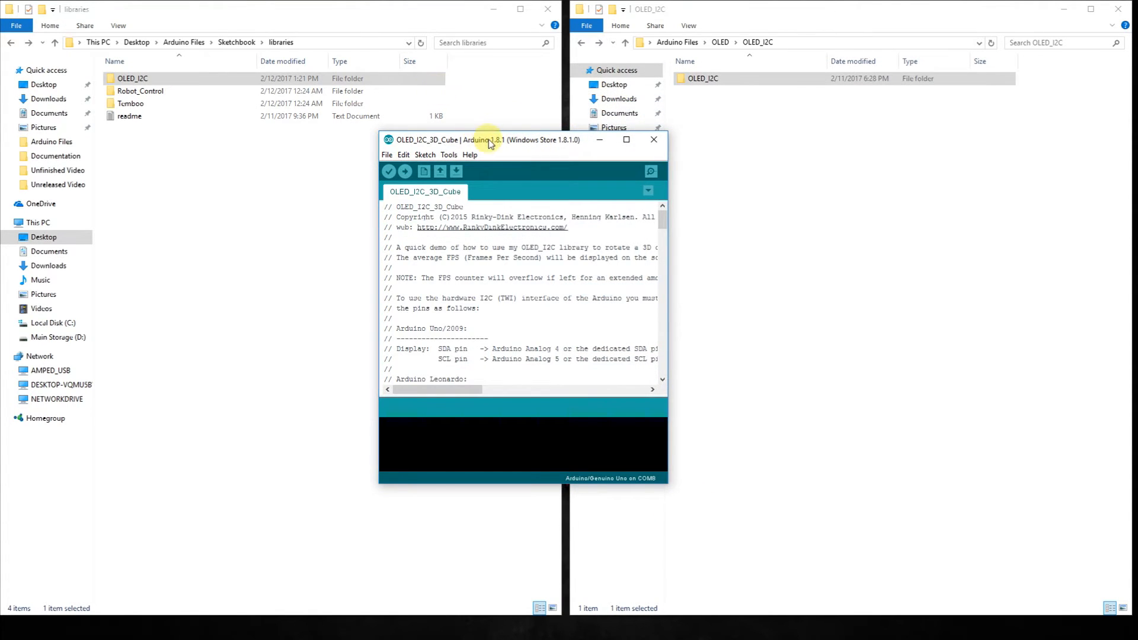
Step: Maximize the OLED_I2C_3D_Cube window to show its SDA/SCL wiring comments
left_click(626, 139)
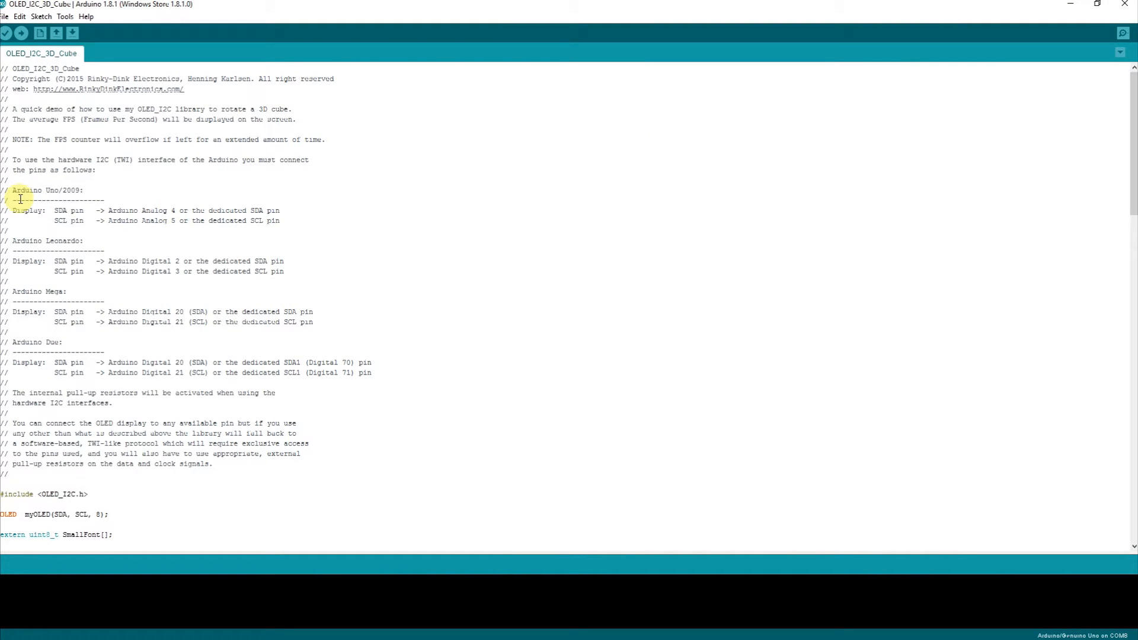
mouse_move(39, 233)
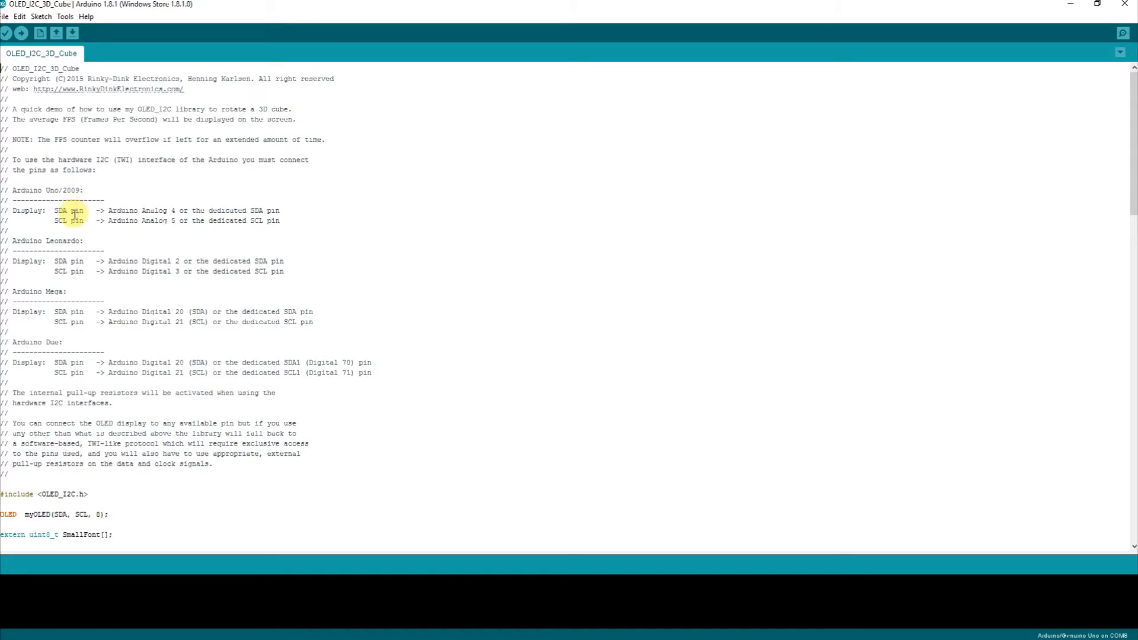
mouse_move(95, 221)
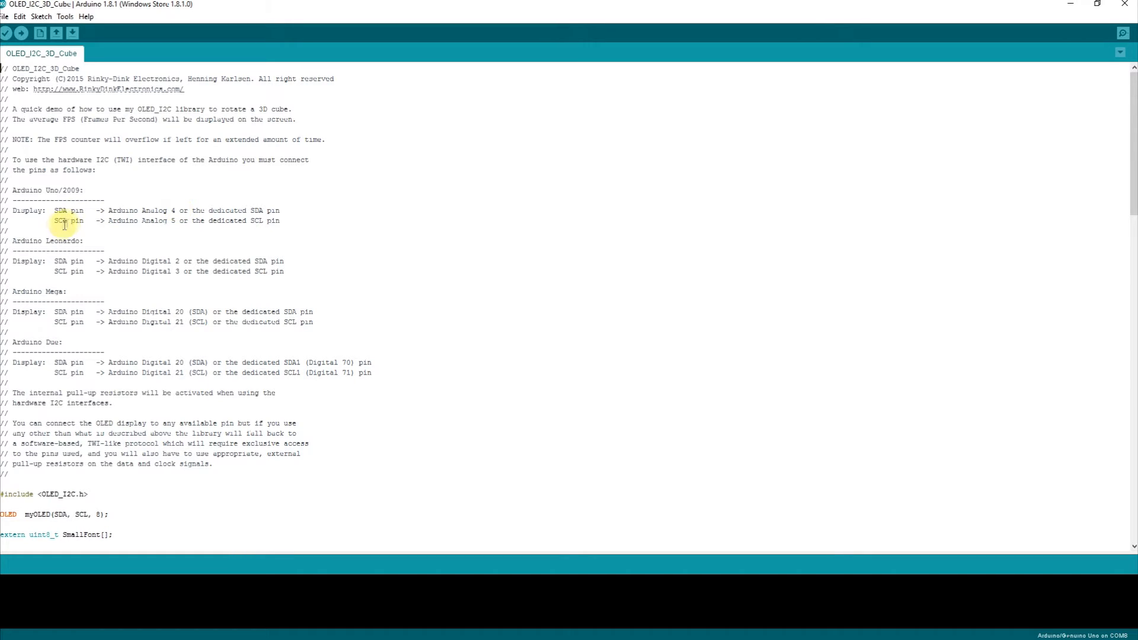
mouse_move(205, 232)
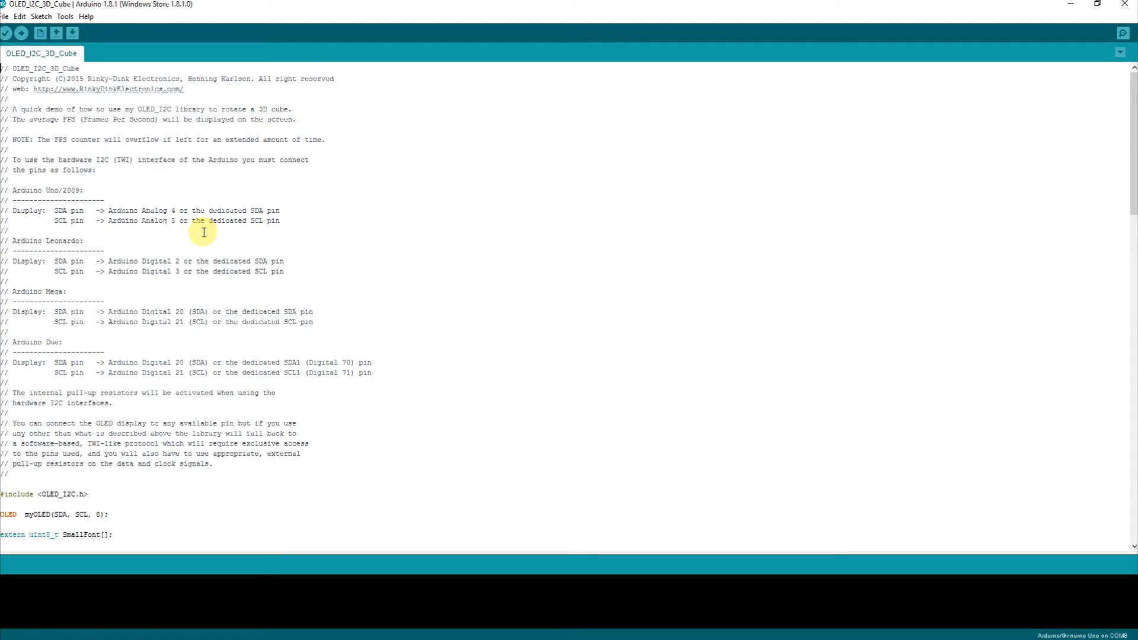
mouse_move(20, 33)
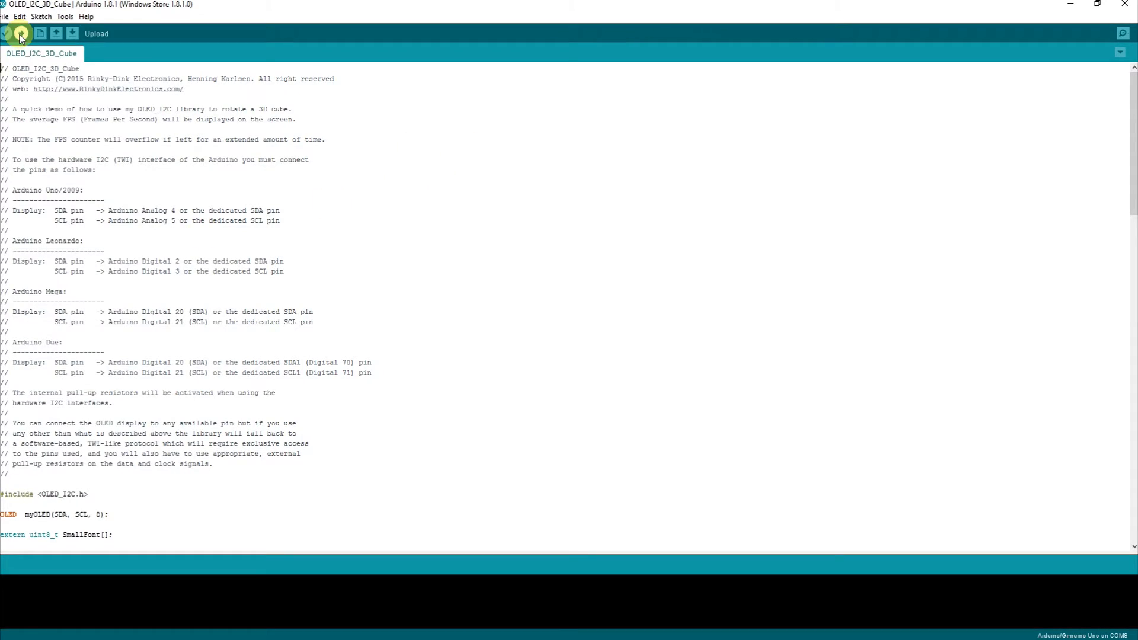
Step: Check the board and port under Tools, then upload the 3D Cube sketch
left_click(64, 16)
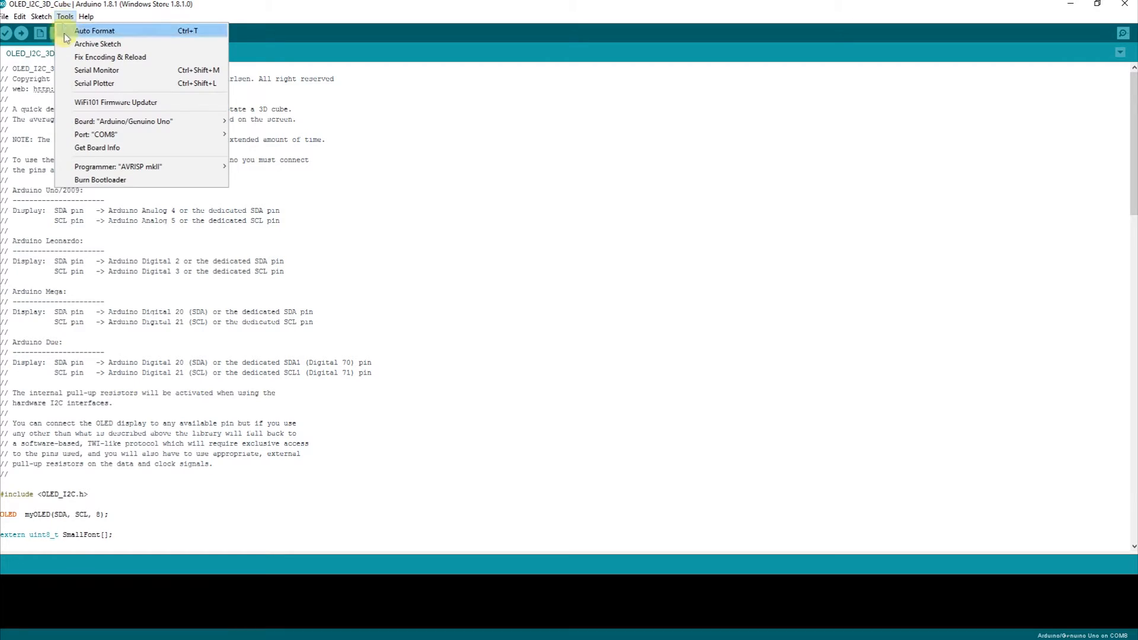
left_click(95, 135)
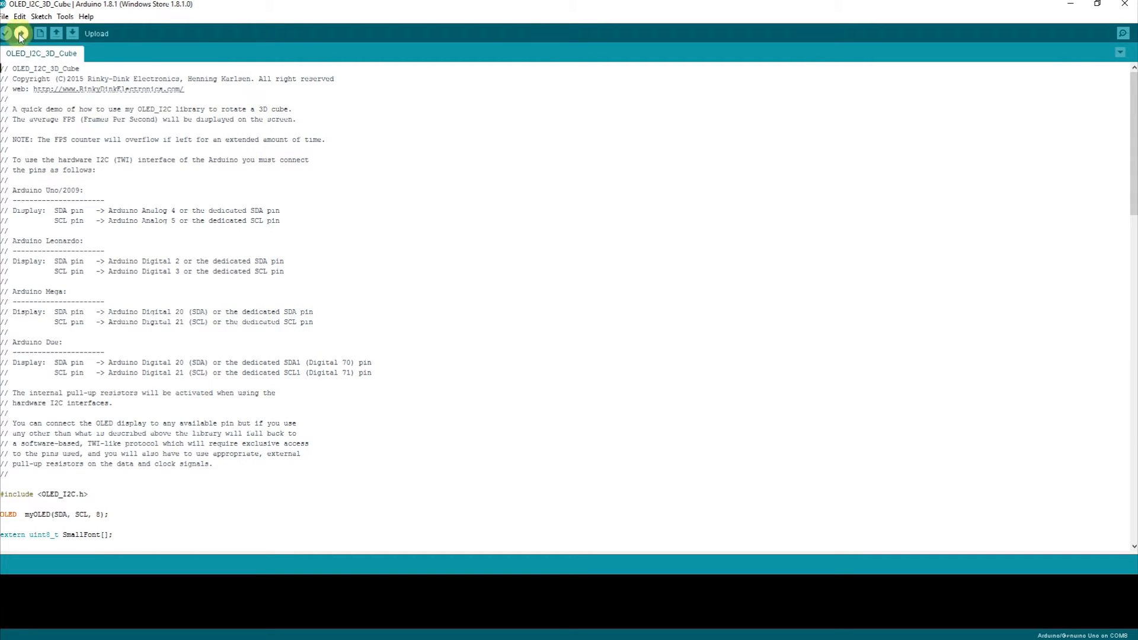
left_click(6, 33)
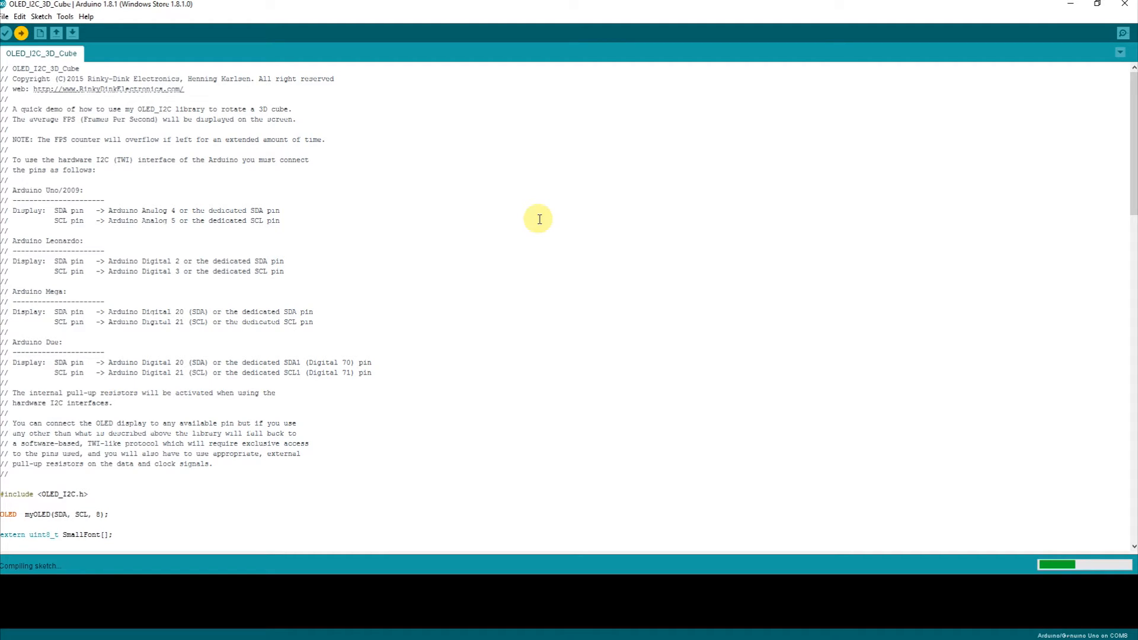
mouse_move(576, 232)
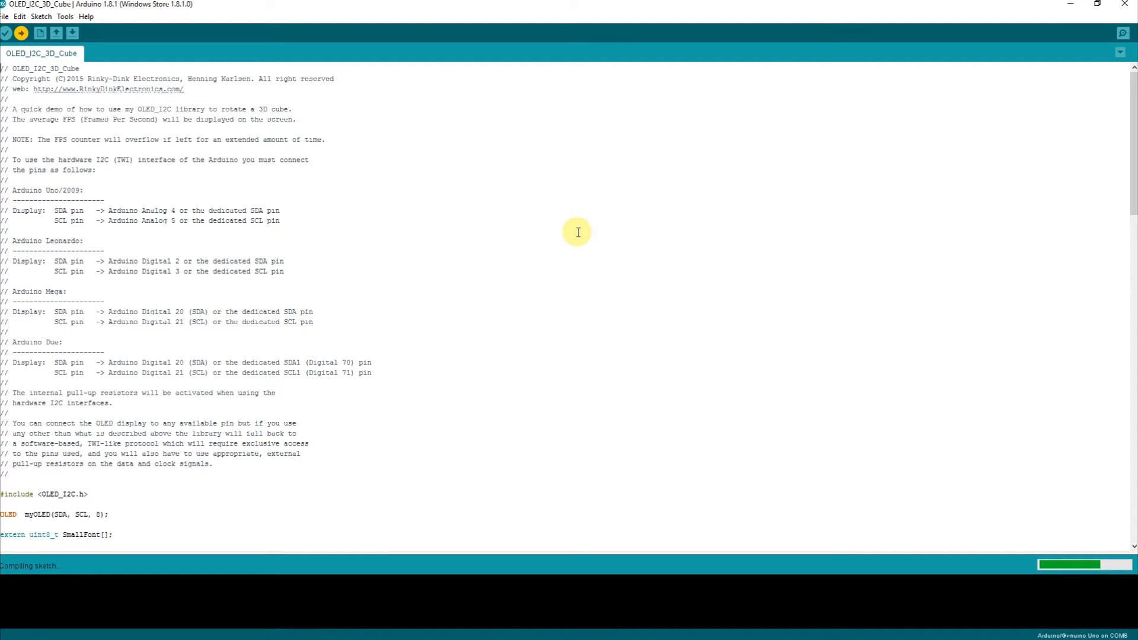
mouse_move(591, 231)
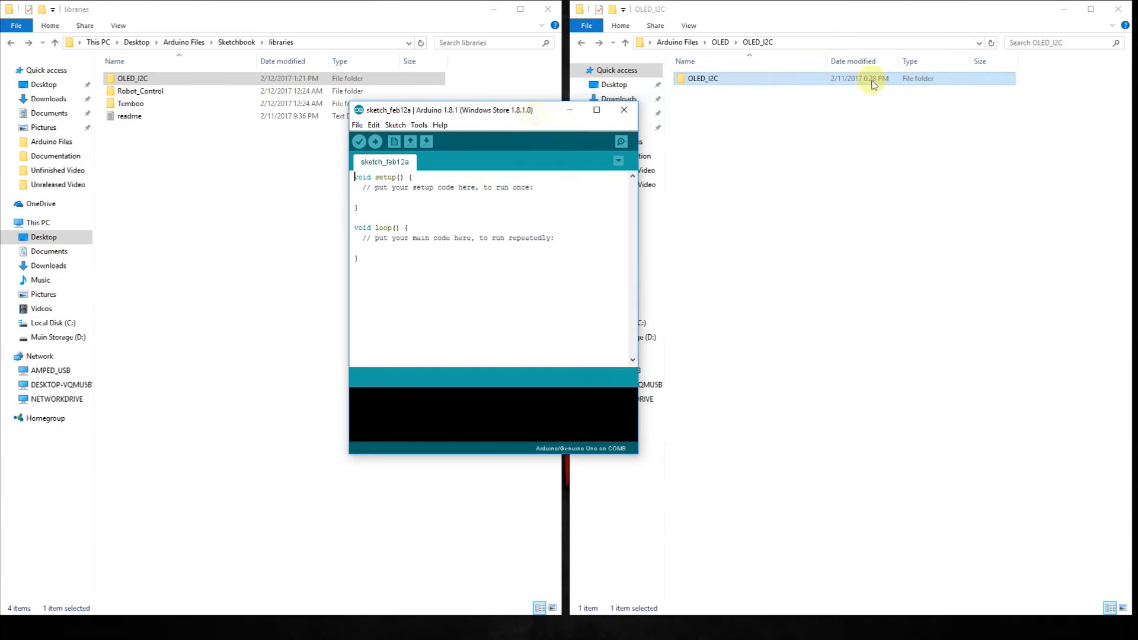
Step: Open the OLED_I2C_Graph_Demo example from File > Examples and start uploading it
left_click(357, 125)
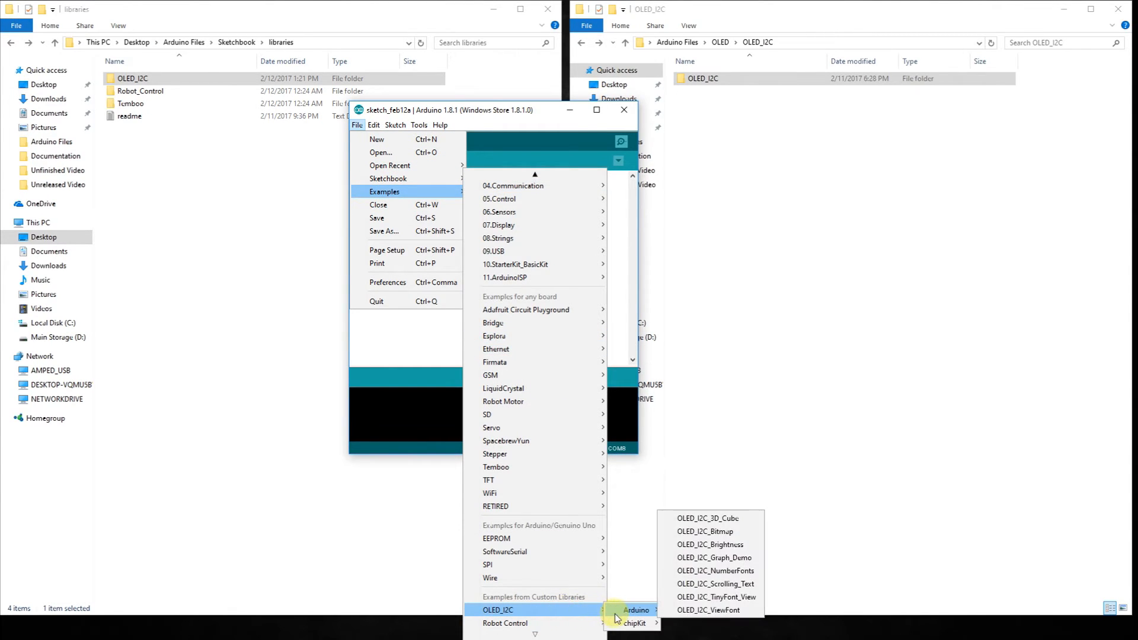
mouse_move(710, 544)
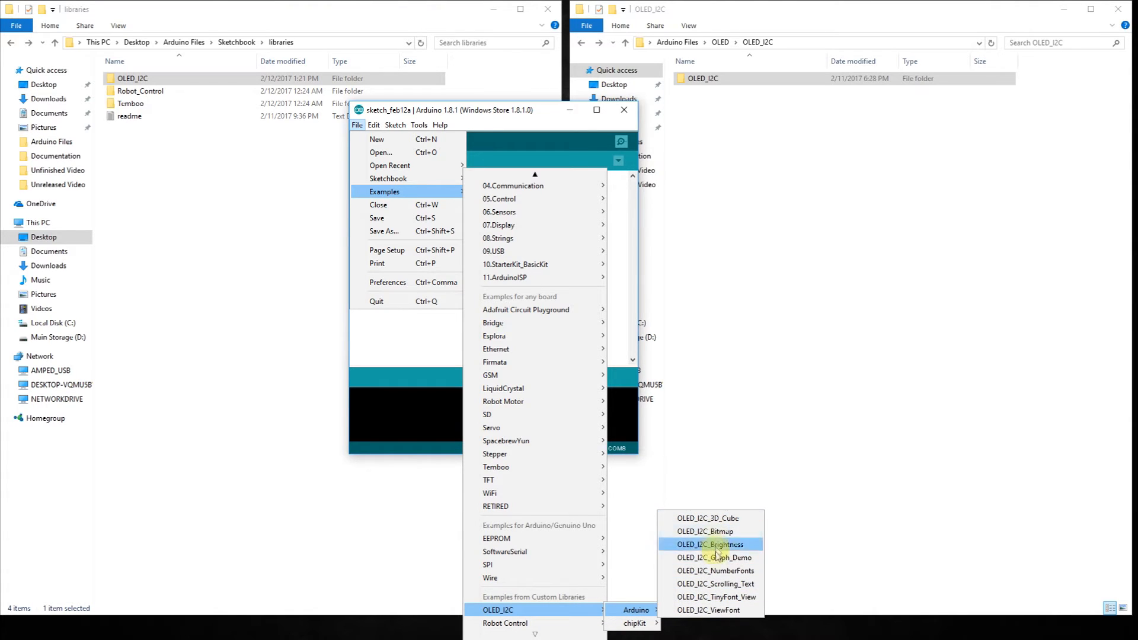
mouse_move(714, 557)
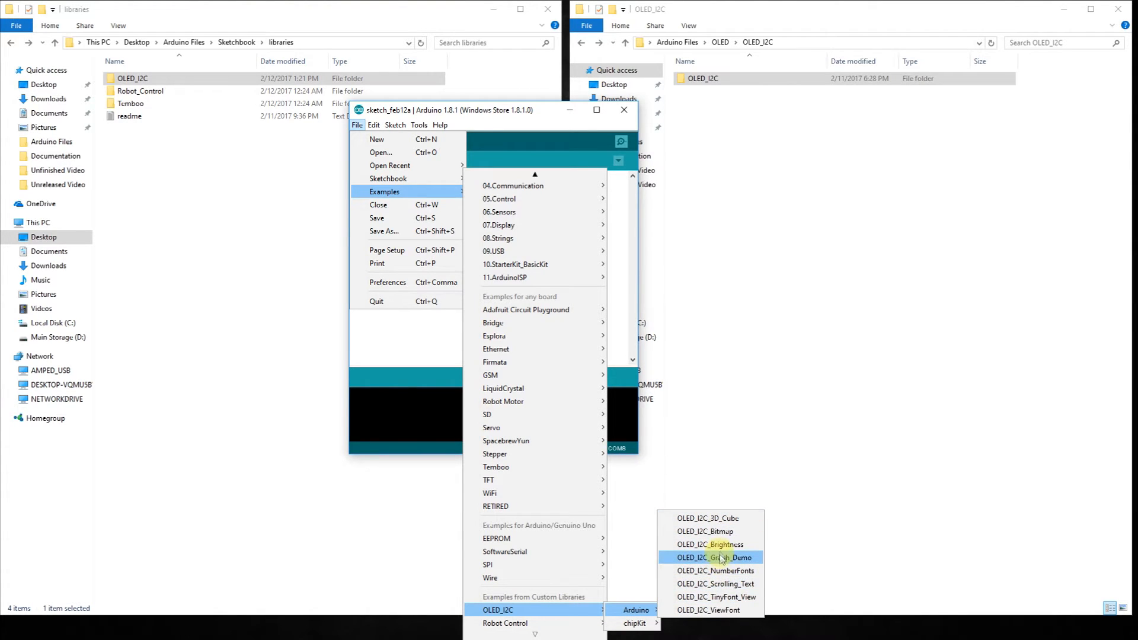
mouse_move(720, 559)
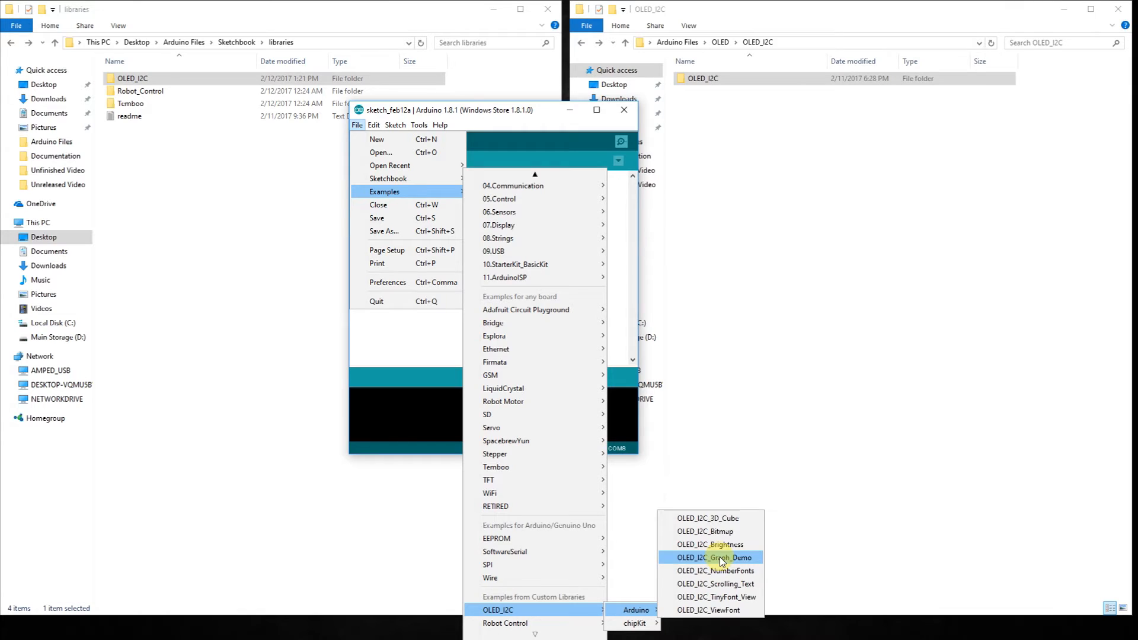
left_click(713, 558)
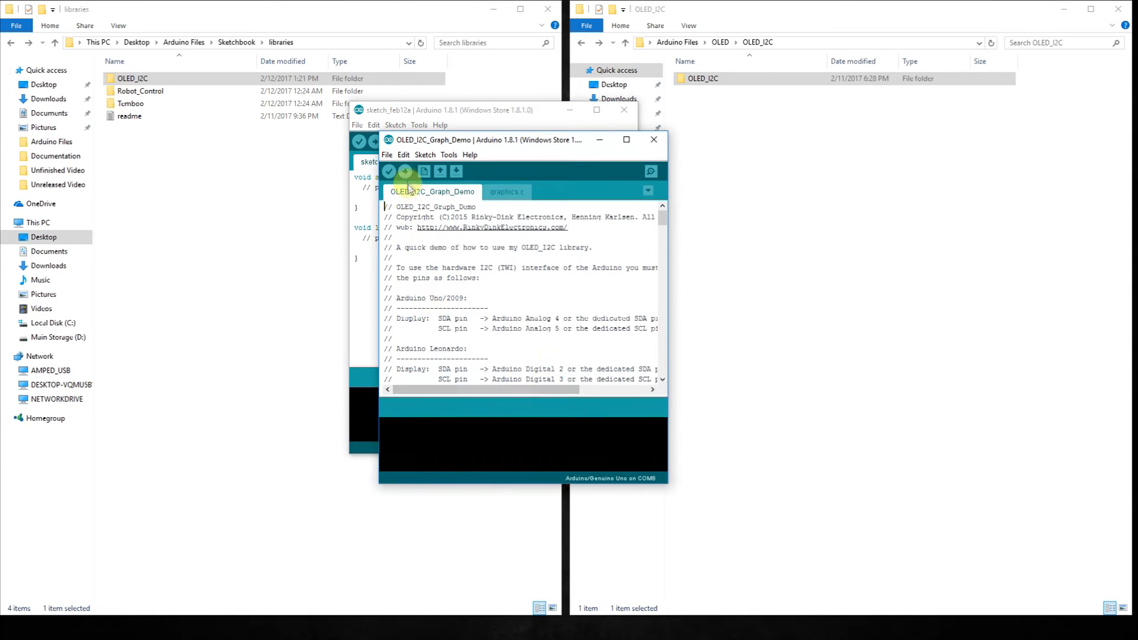
mouse_move(404, 172)
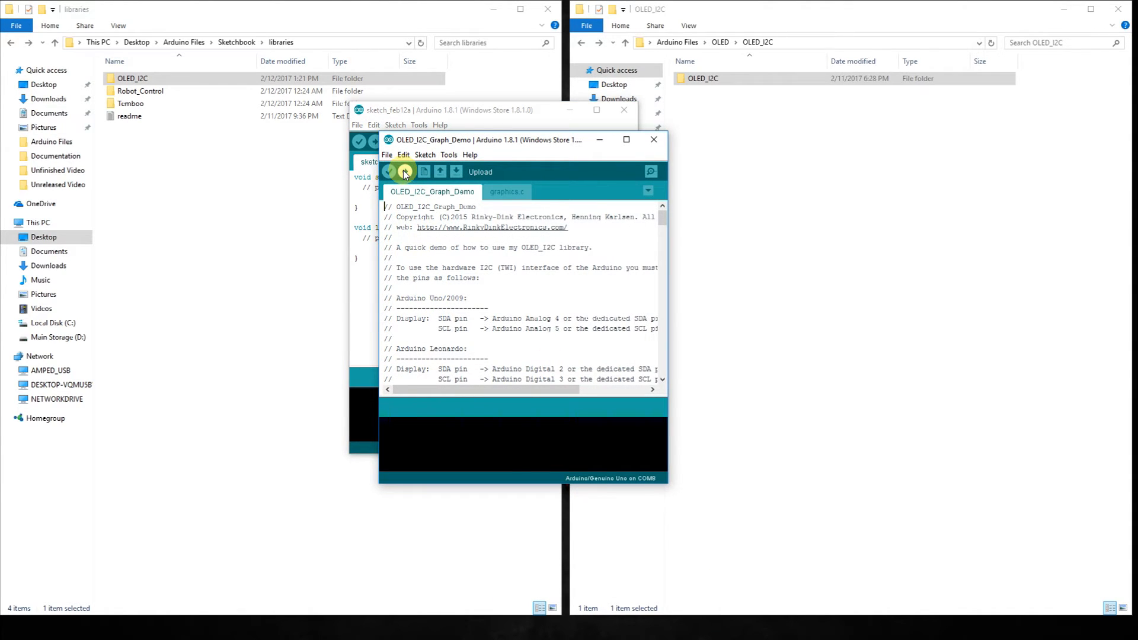
left_click(390, 172)
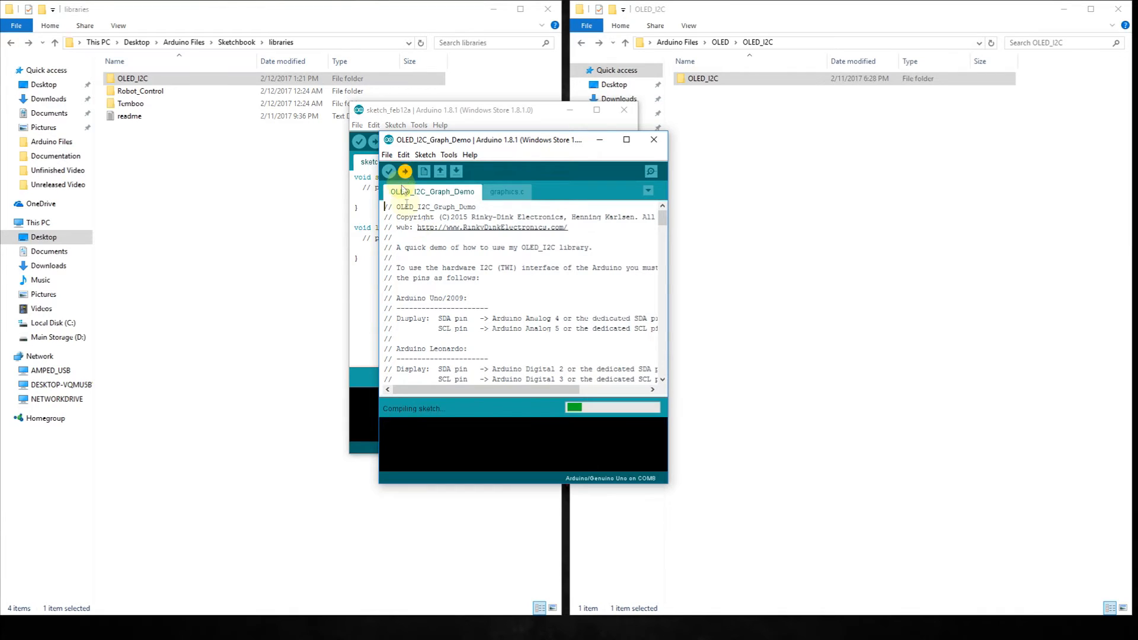